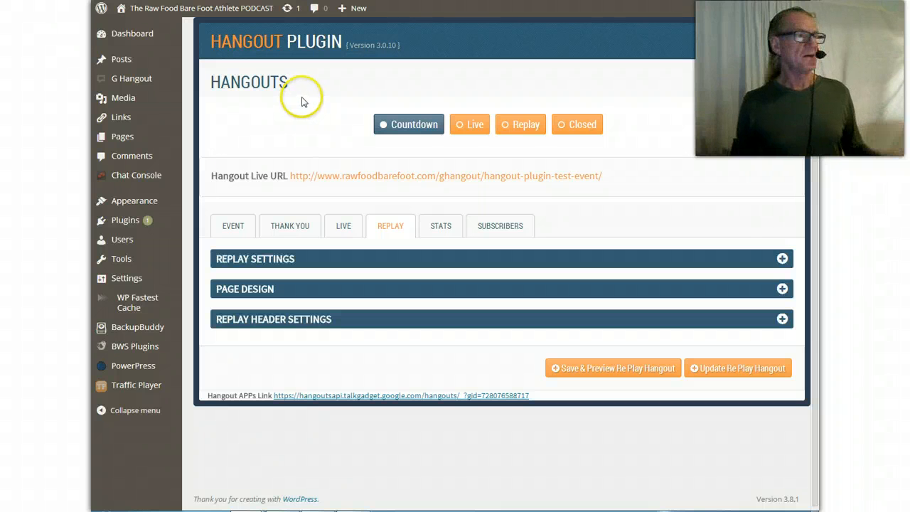
mouse_move(309, 117)
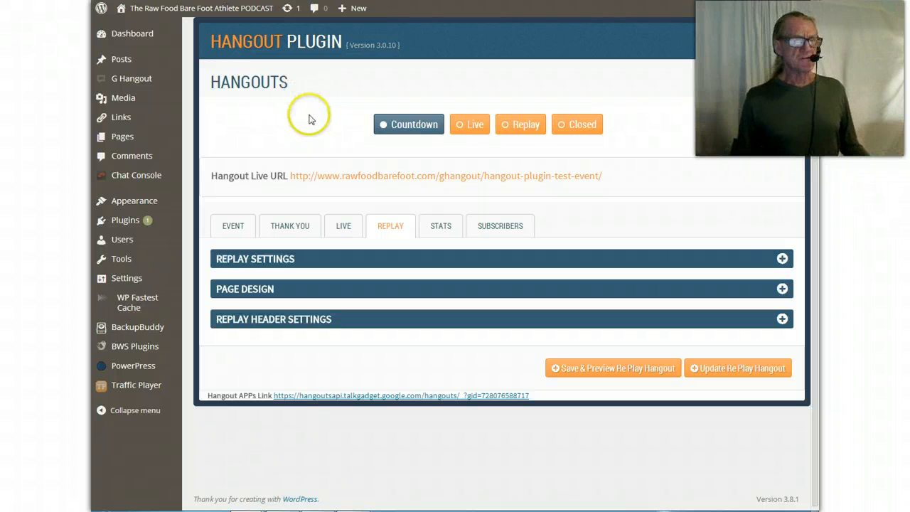
mouse_move(284, 193)
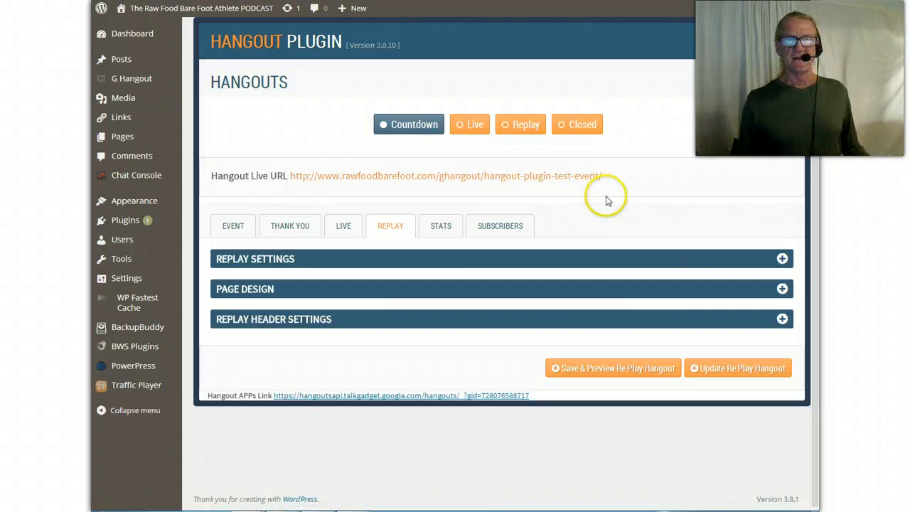
mouse_move(597, 196)
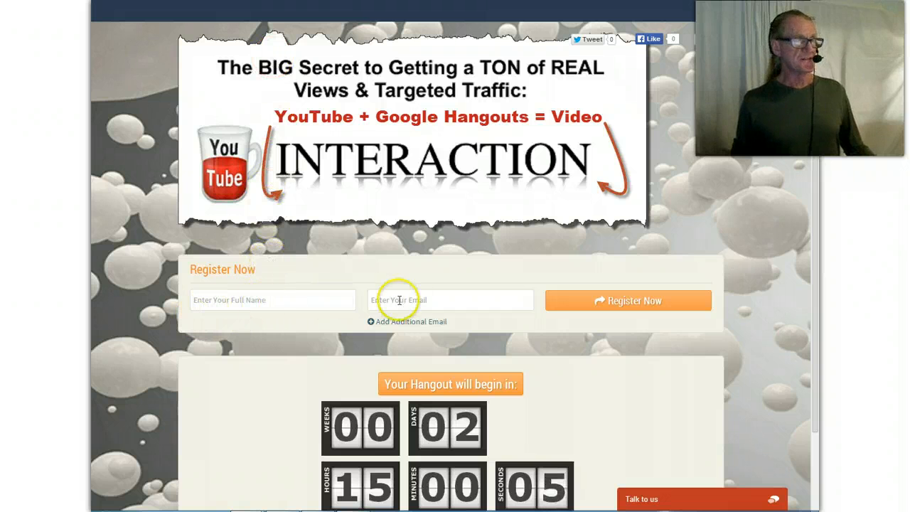
mouse_move(732, 160)
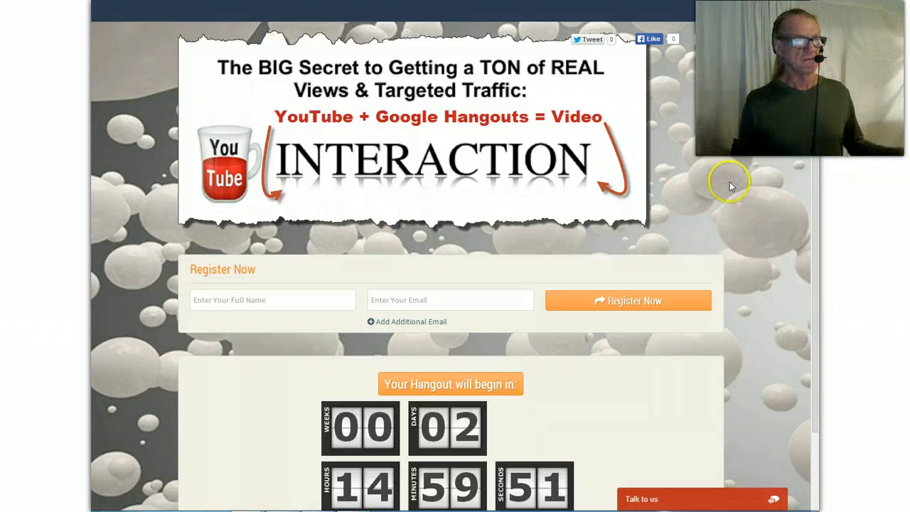
mouse_move(722, 179)
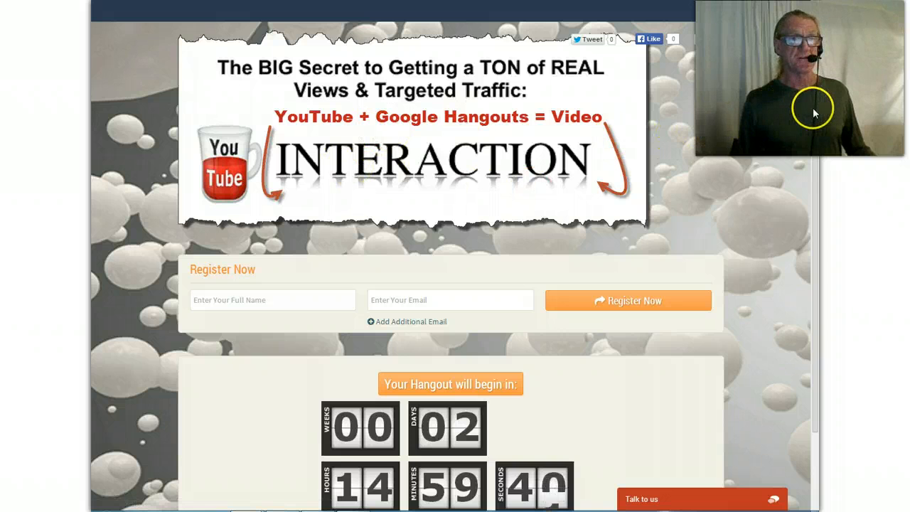
Step: Scroll the registration page to show the countdown timer and time zone line
scroll("down", 3)
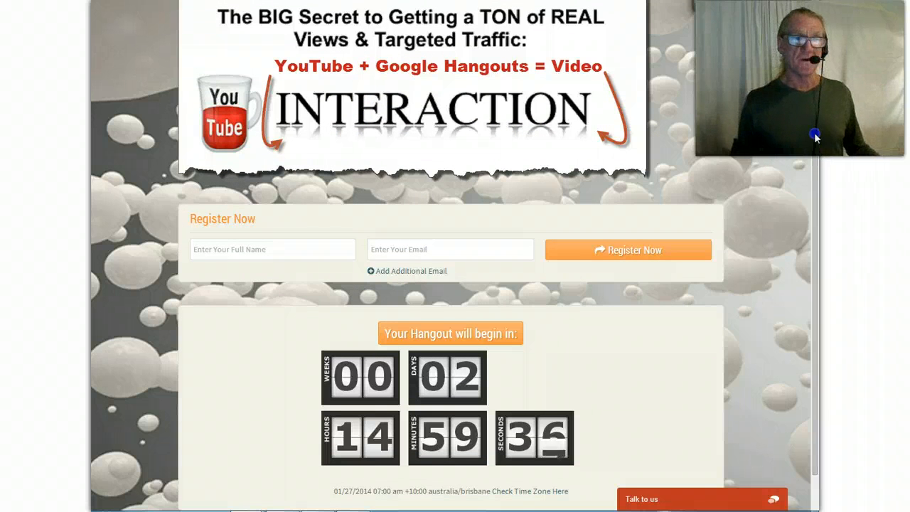
scroll("up", 3)
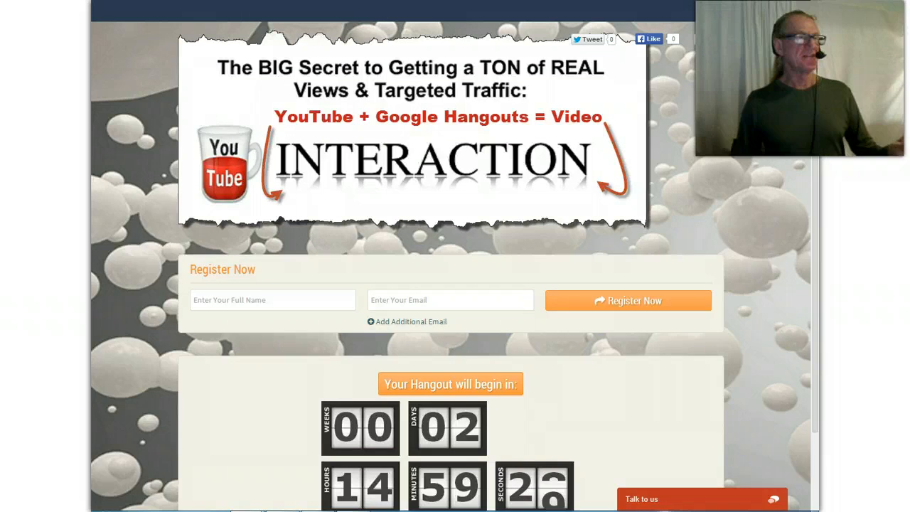
Step: Preview the thank-you page with event title, date, time and calendar links, closing the chat box
left_click(628, 300)
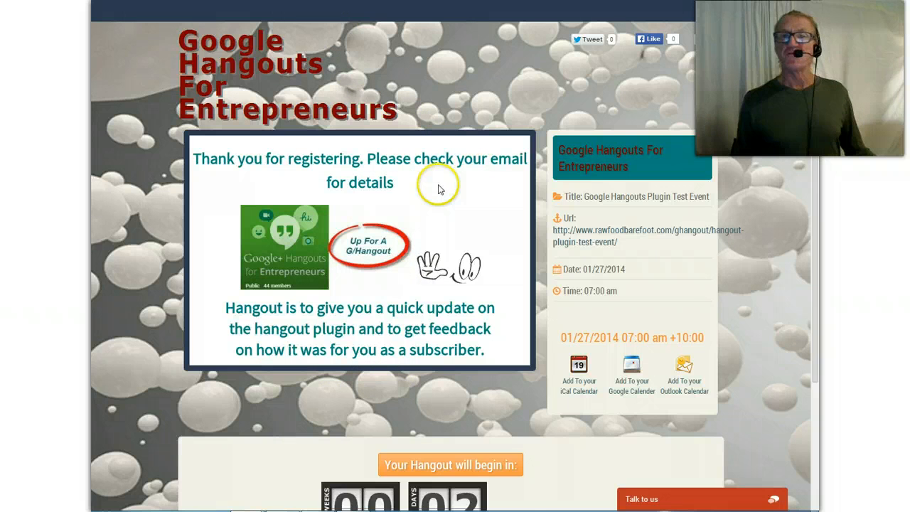
mouse_move(720, 493)
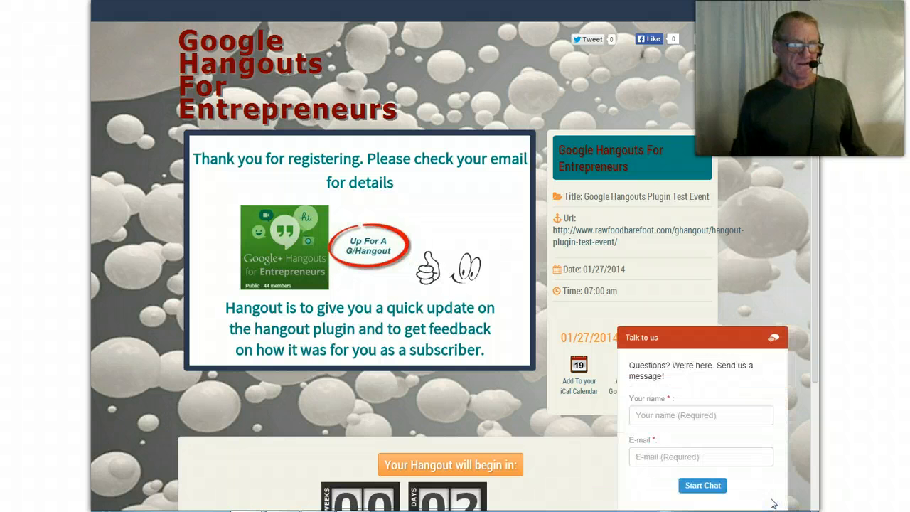
mouse_move(793, 292)
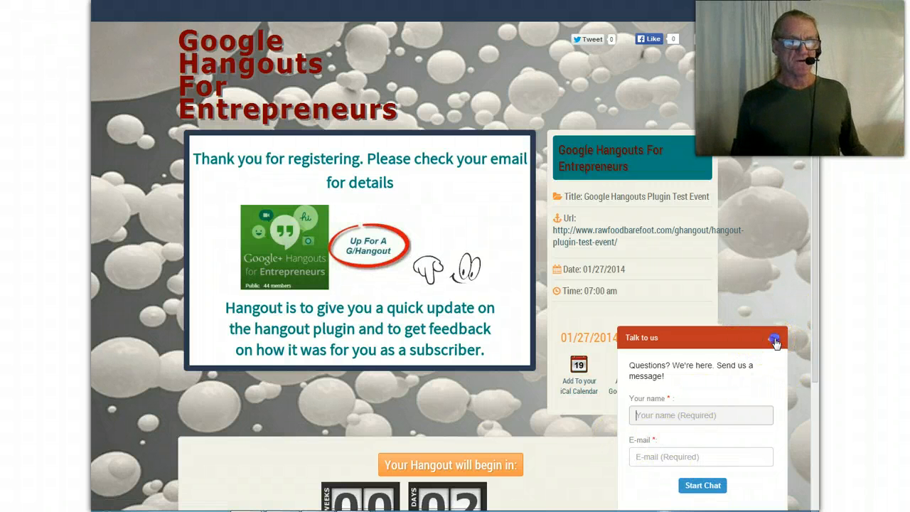
left_click(774, 339)
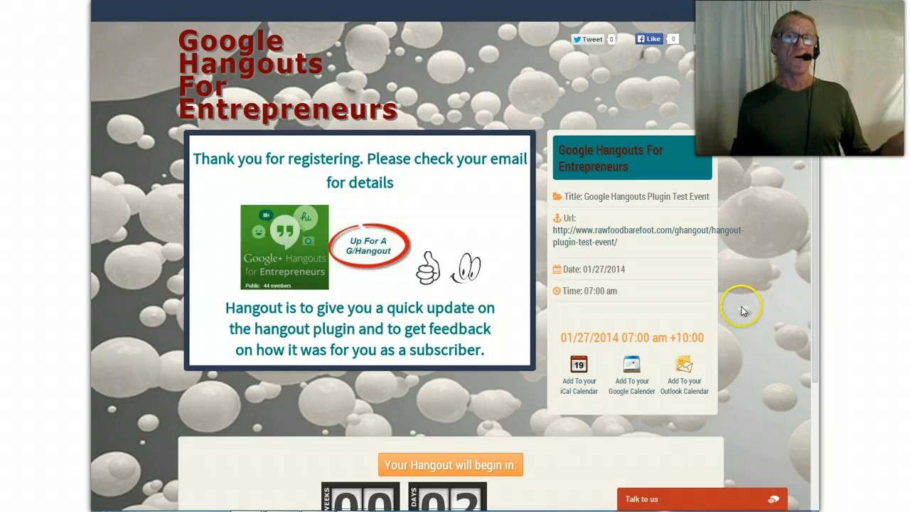
mouse_move(746, 218)
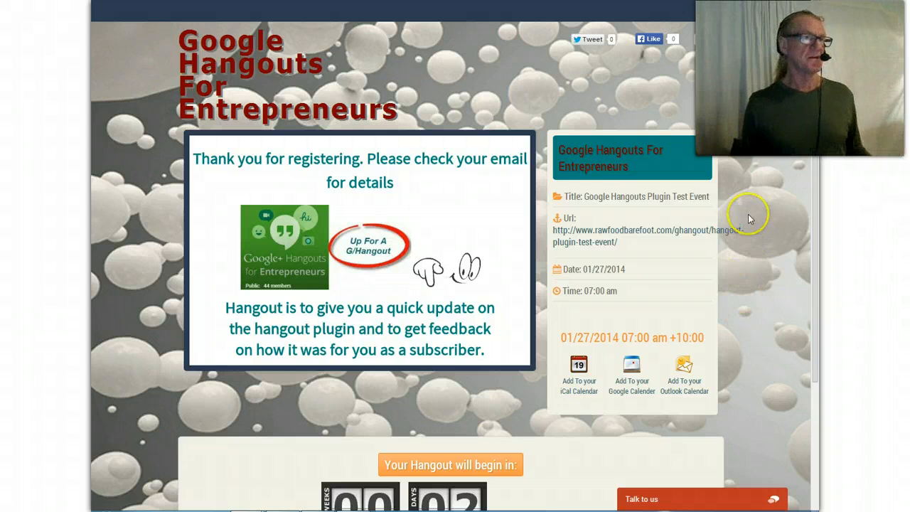
mouse_move(497, 50)
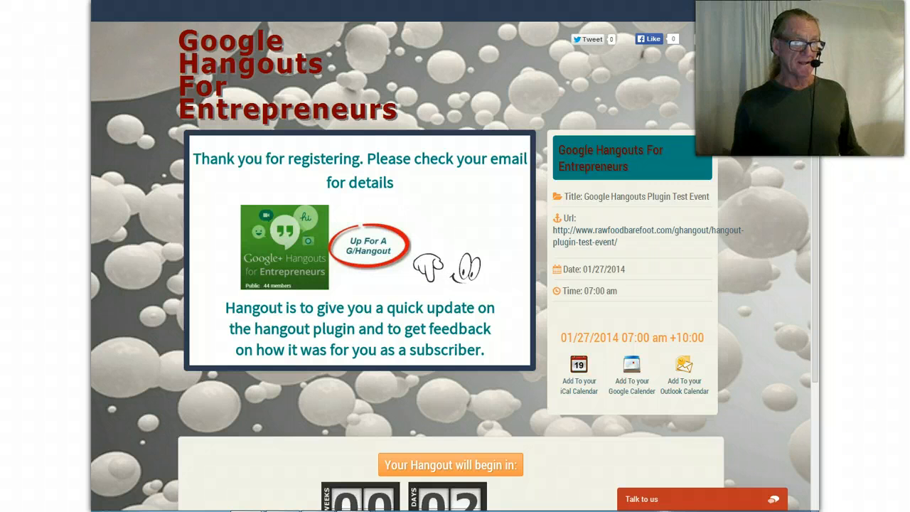
mouse_move(647, 235)
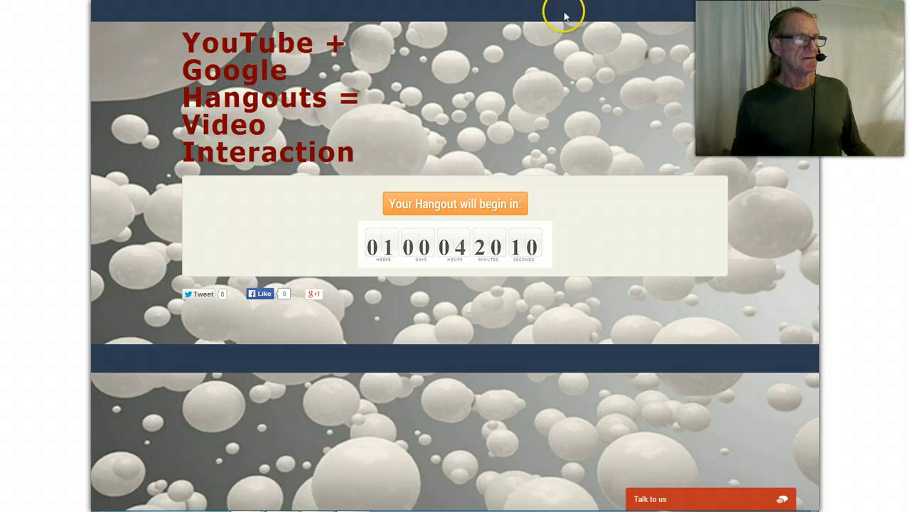
mouse_move(506, 148)
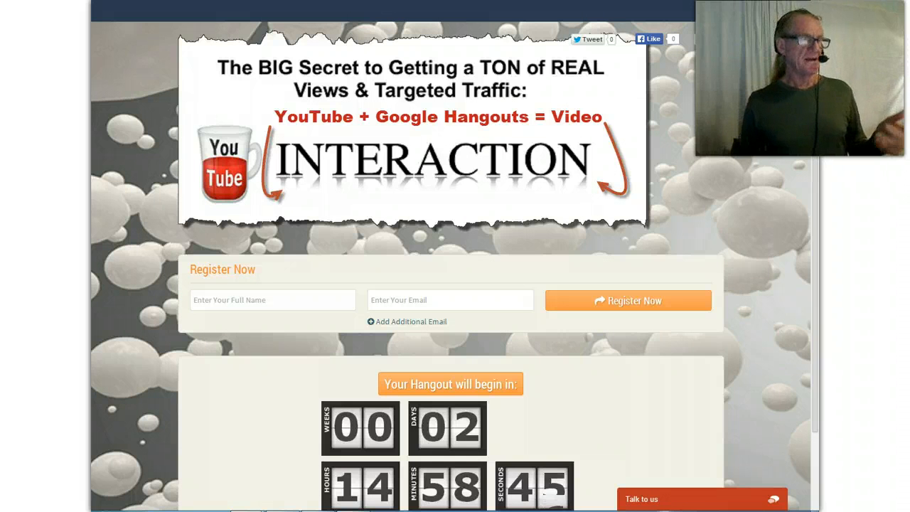
Step: Return to the registration page preview with the Register Now form and flip-clock countdown
left_click(628, 300)
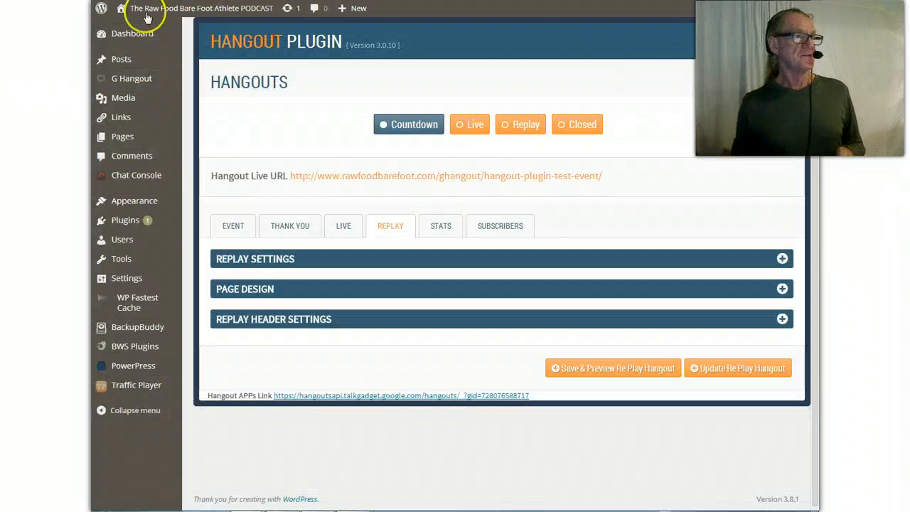
mouse_move(295, 128)
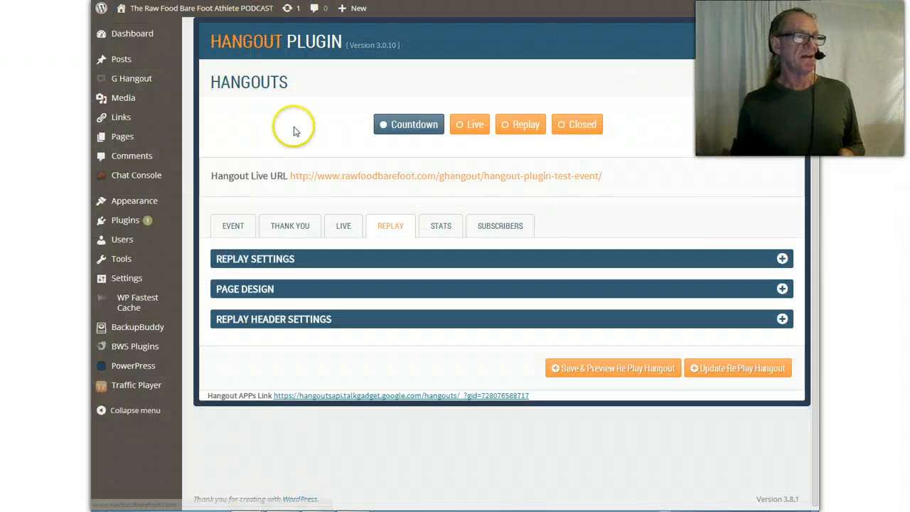